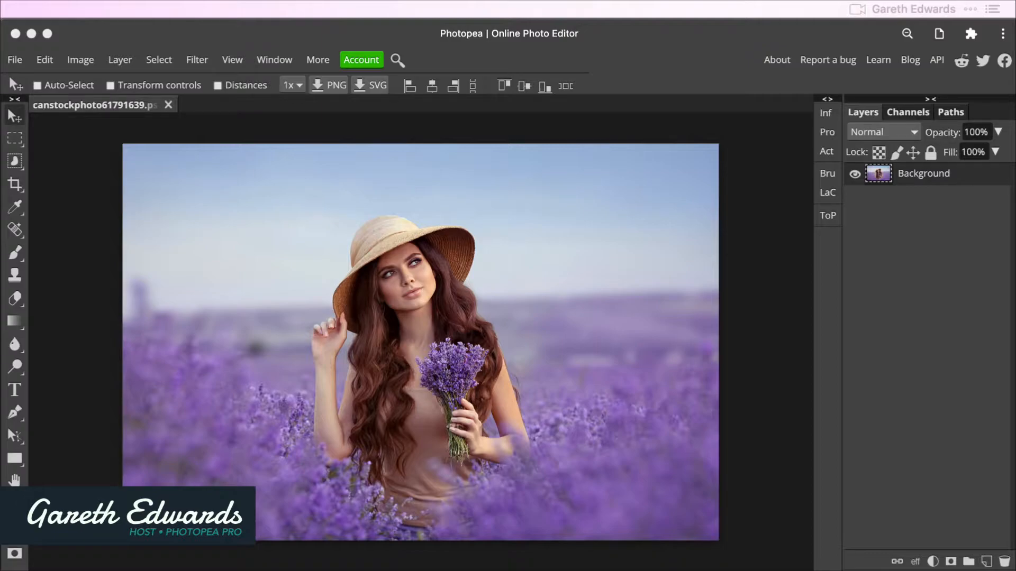
mouse_move(717, 103)
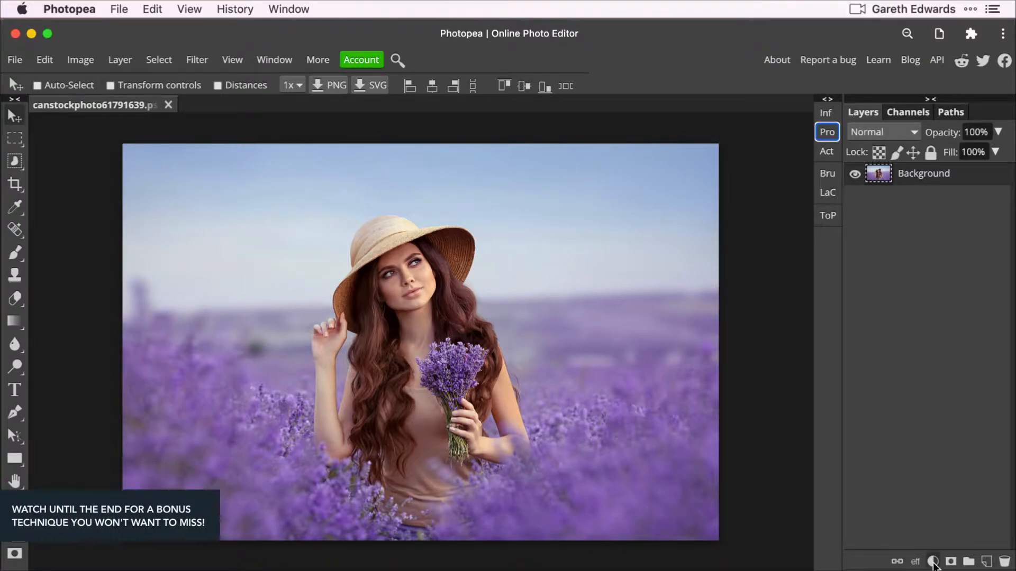
Add a Hue/Saturation adjustment layer by mistake, then discard it
click(933, 561)
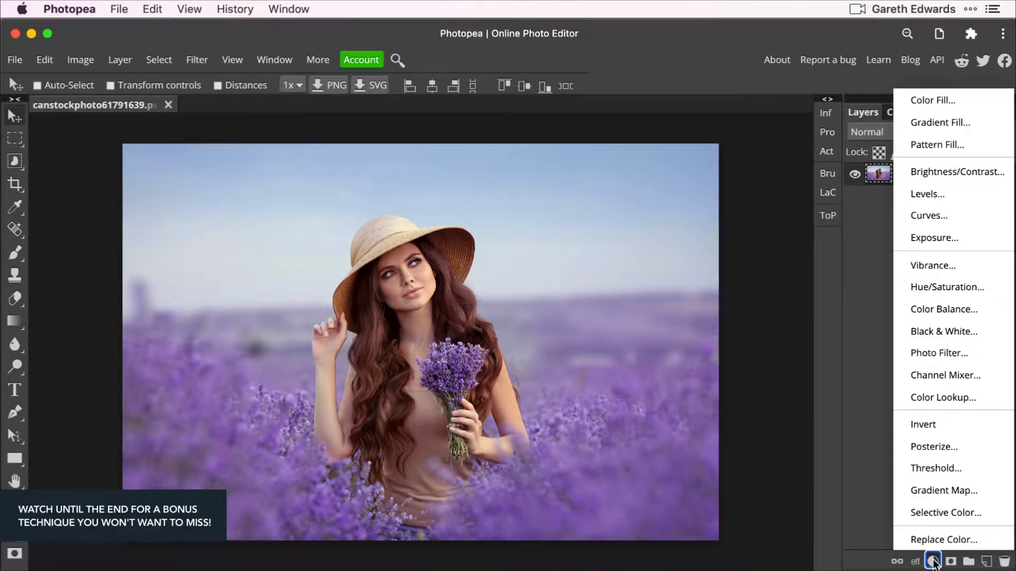
mouse_move(946, 287)
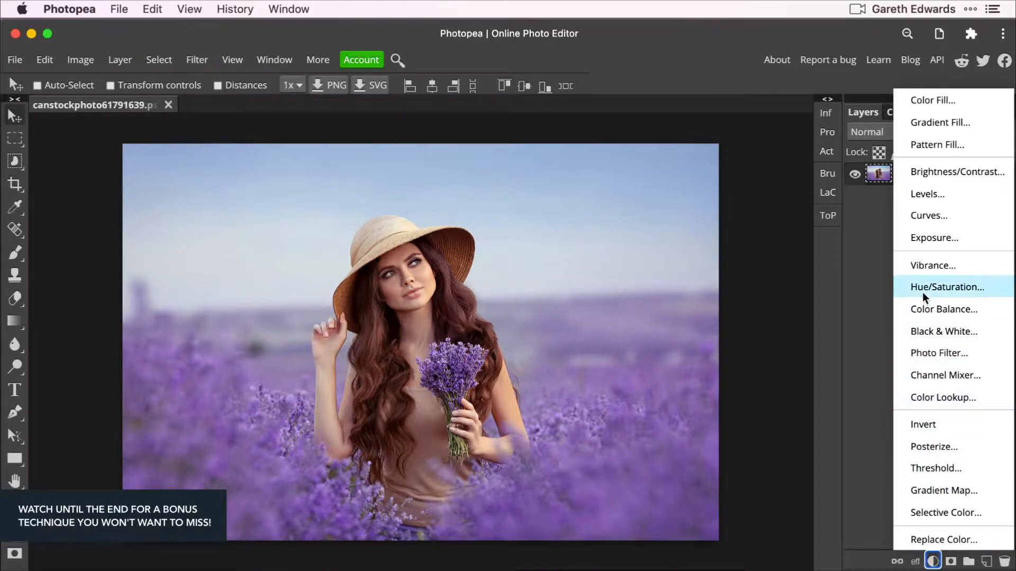
mouse_move(927, 293)
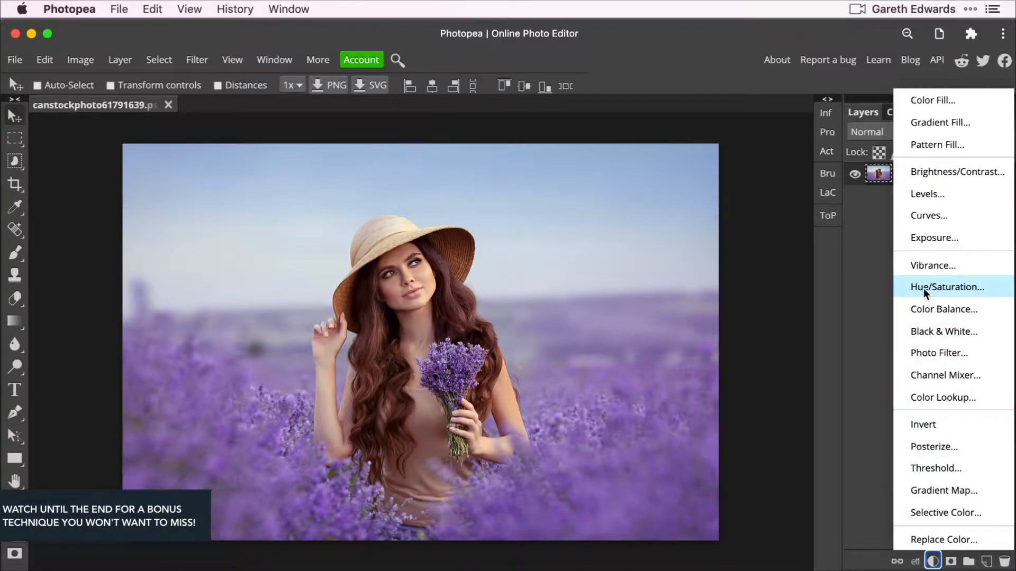
click(946, 286)
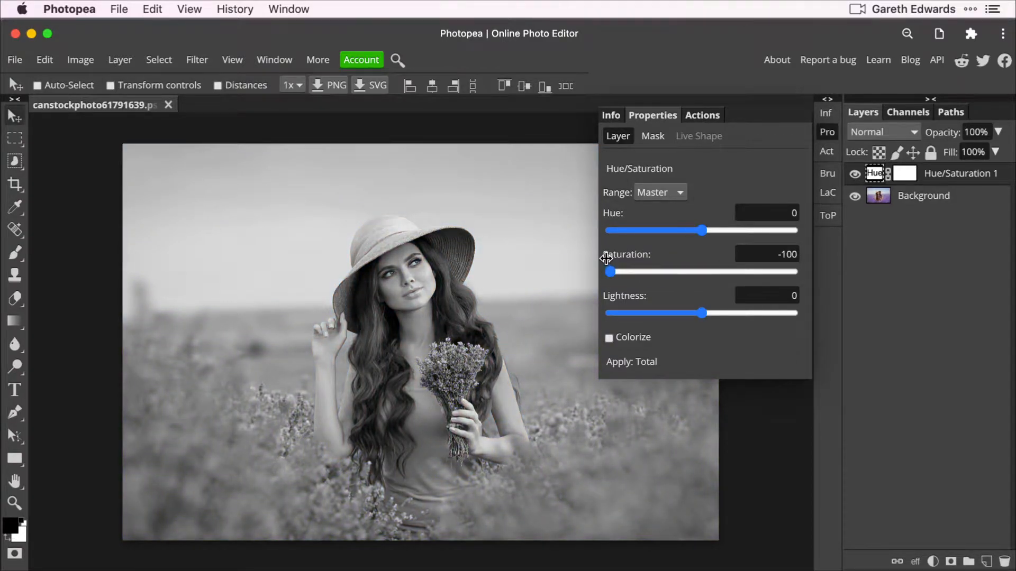
mouse_move(632, 264)
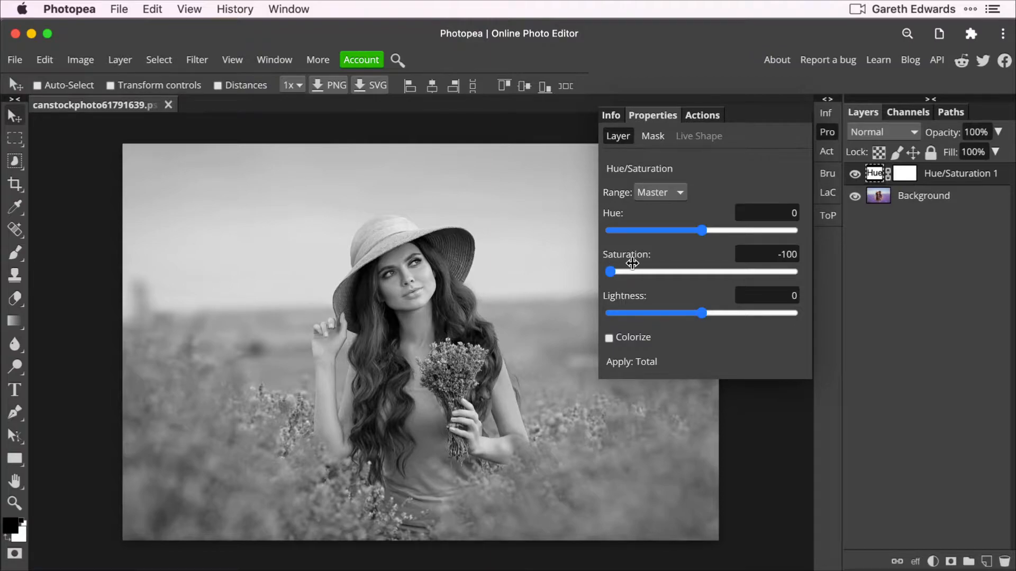
mouse_move(733, 142)
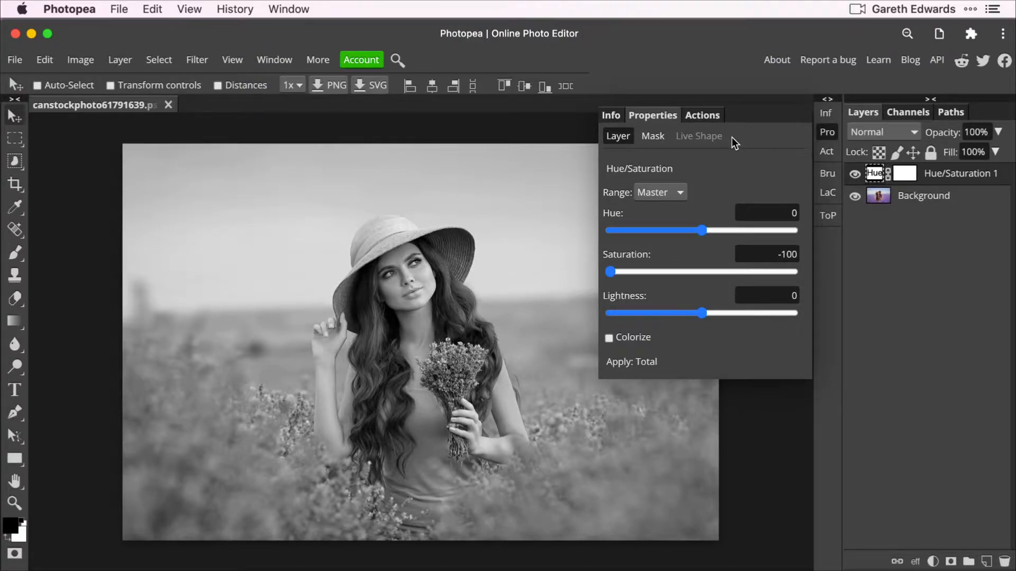
click(854, 173)
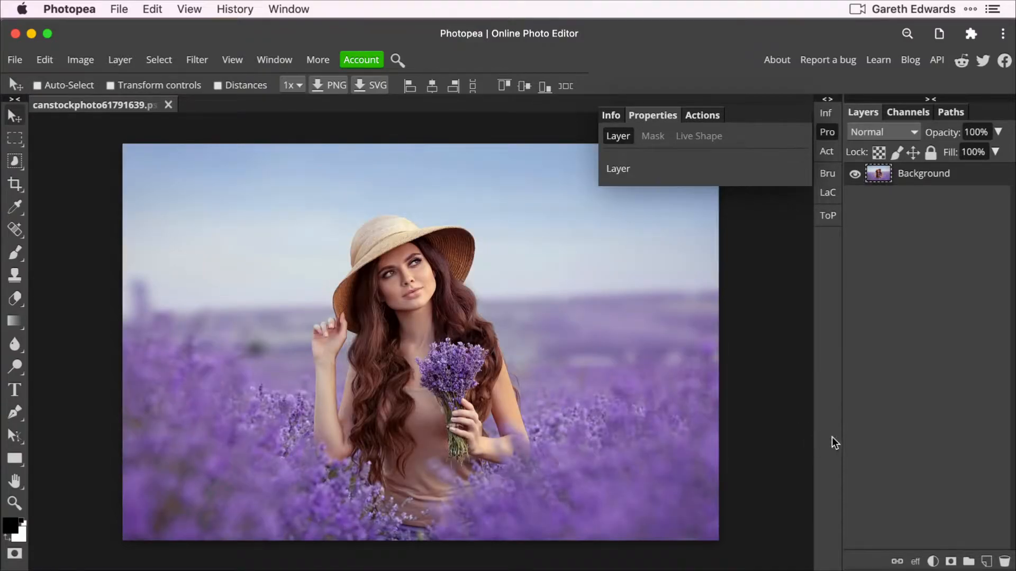
Add a Black & White adjustment layer, turning the portrait greyscale
click(933, 561)
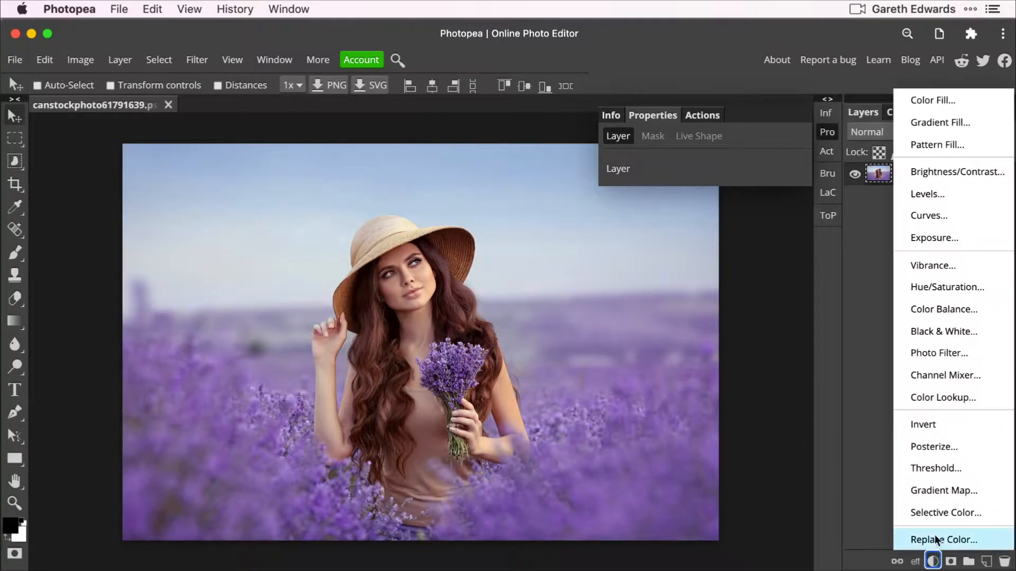
mouse_move(942, 331)
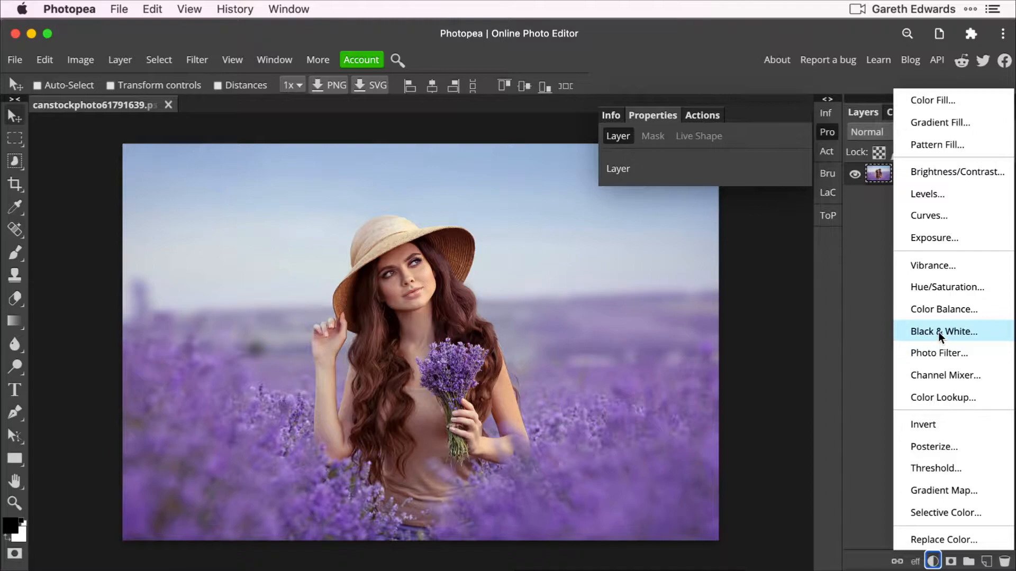
click(943, 332)
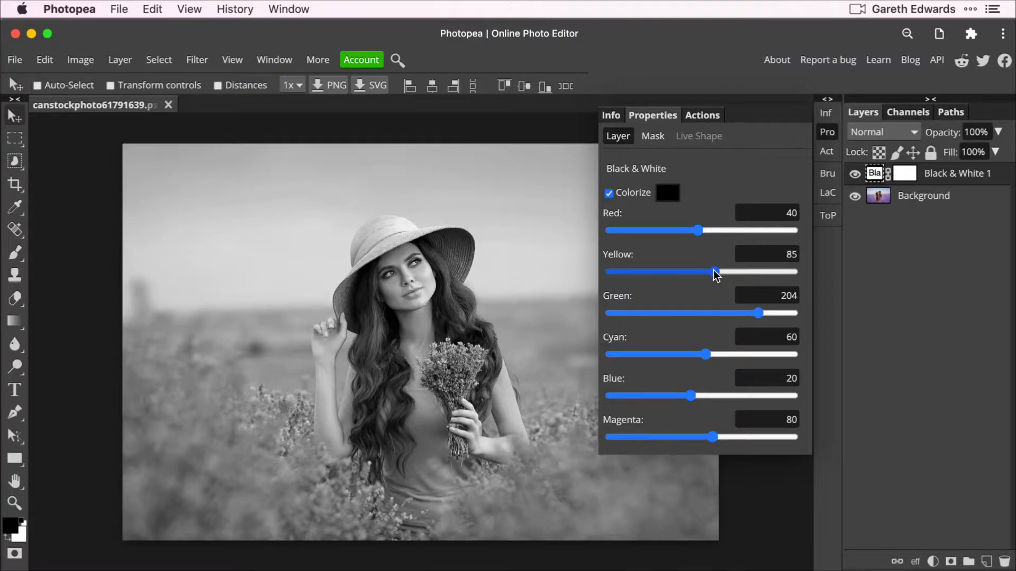
mouse_move(698, 233)
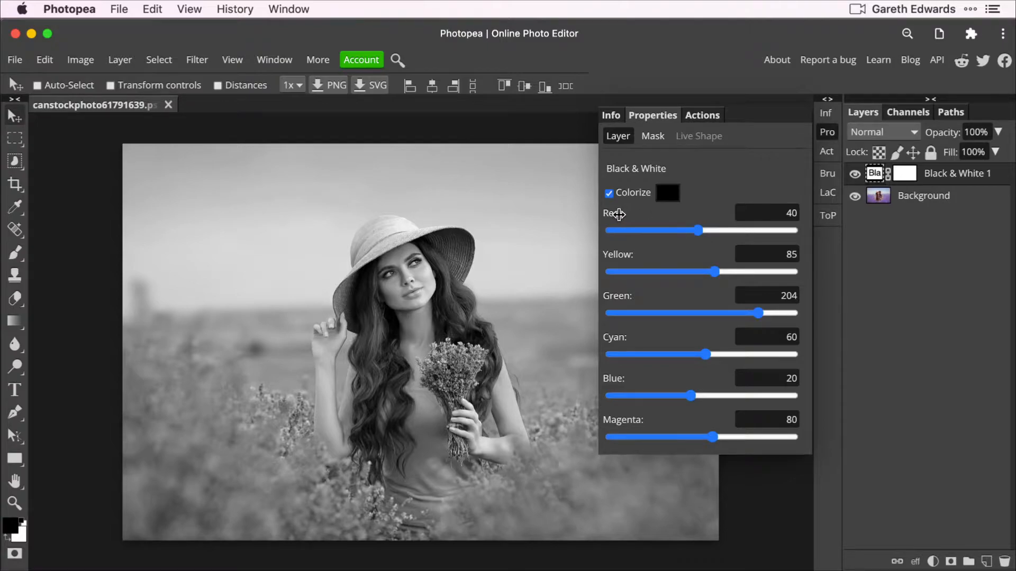
mouse_move(628, 287)
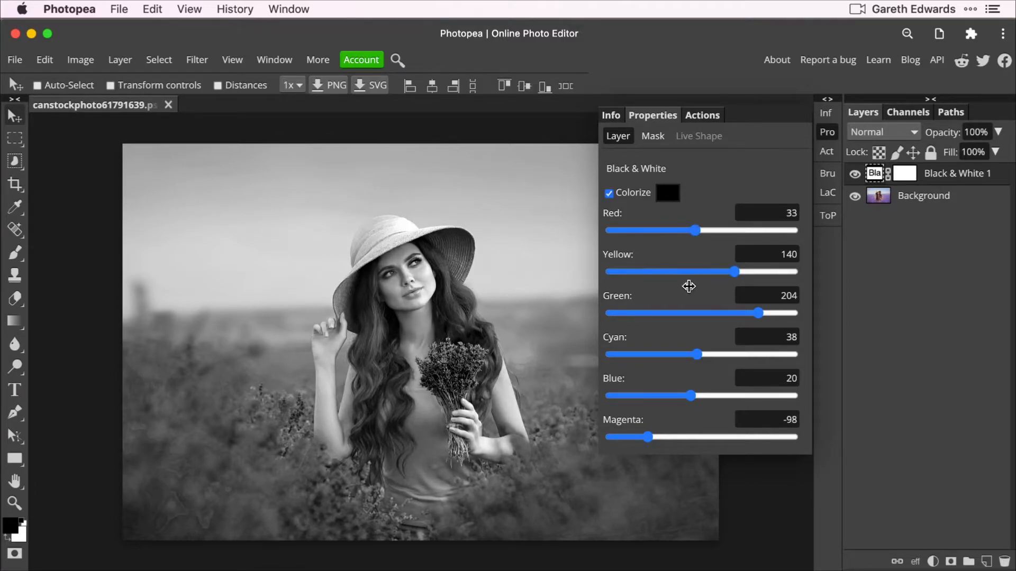
mouse_move(440, 322)
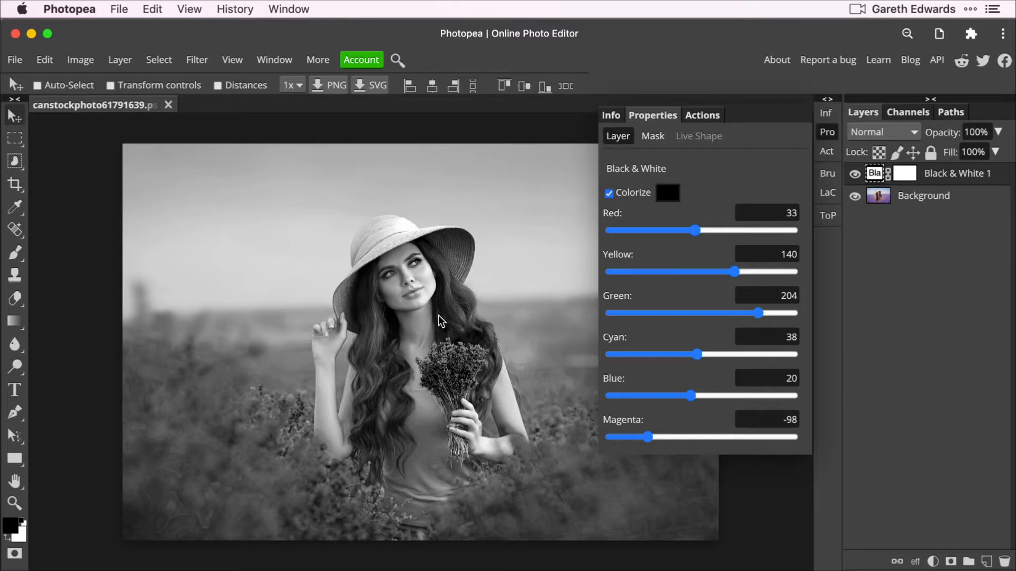
mouse_move(535, 379)
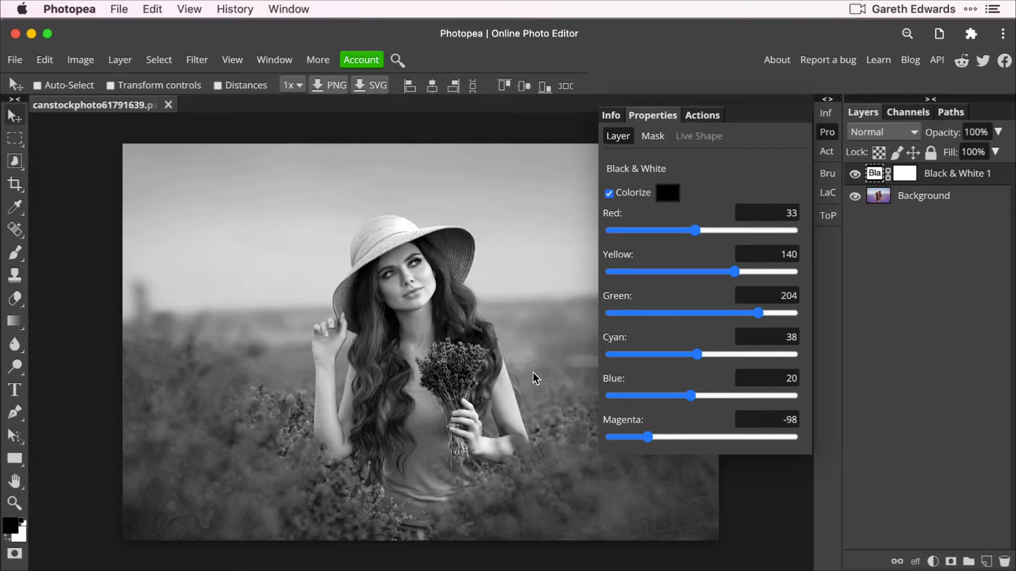
mouse_move(711, 331)
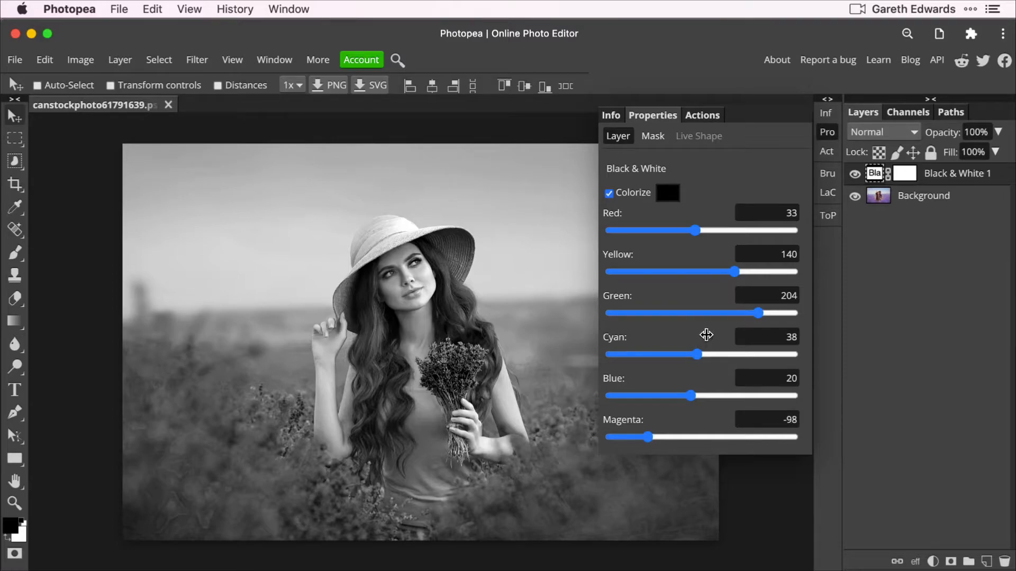
mouse_move(705, 364)
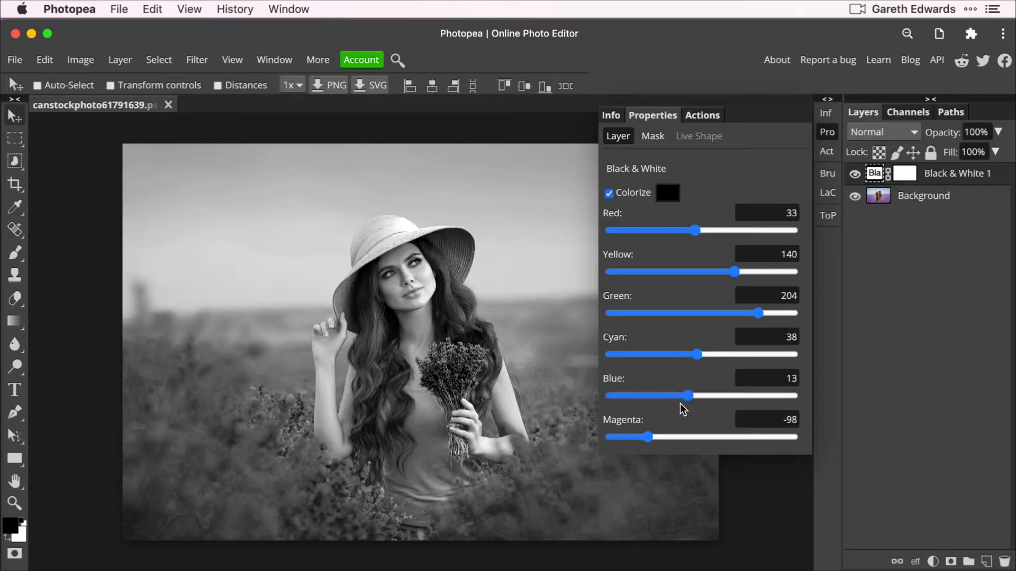
mouse_move(678, 414)
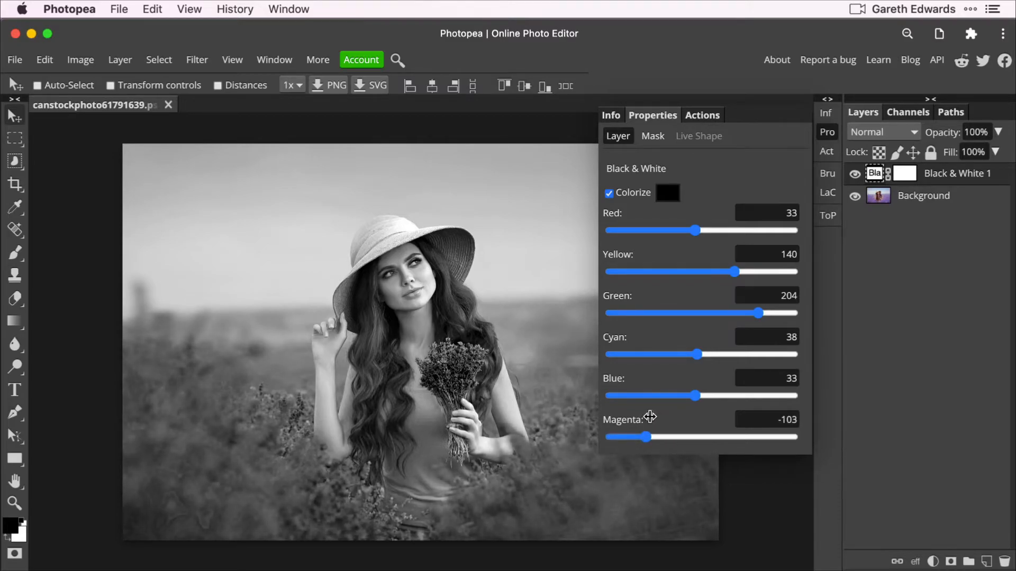
mouse_move(180, 470)
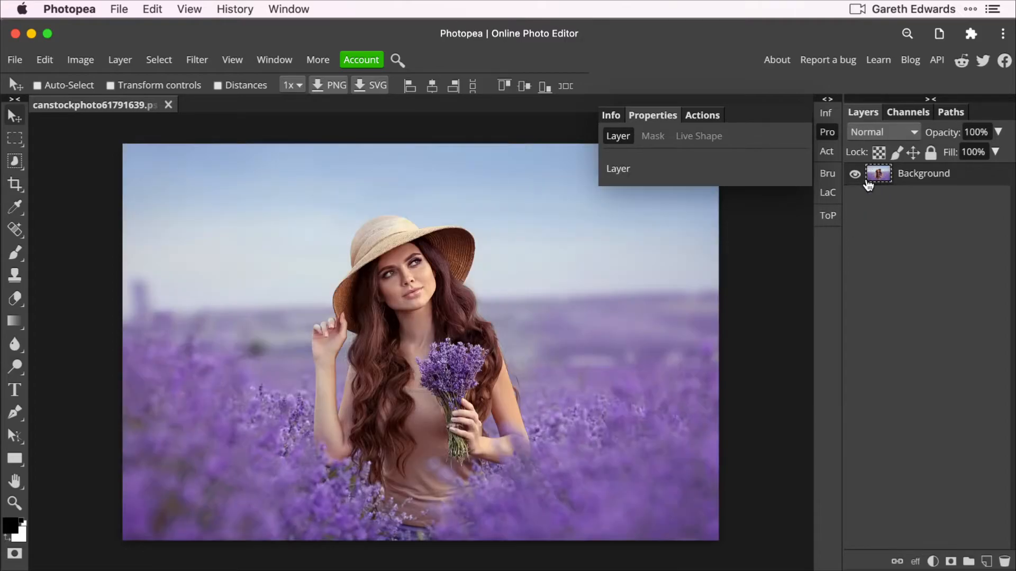
Add a Black & White adjustment layer and blend it as Luminosity so the colours return
click(934, 561)
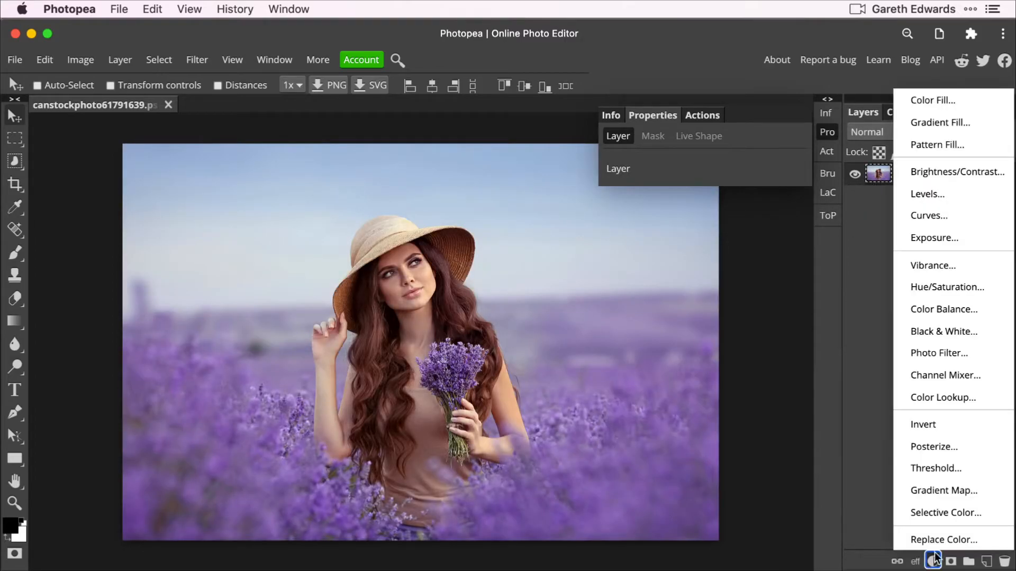
click(944, 332)
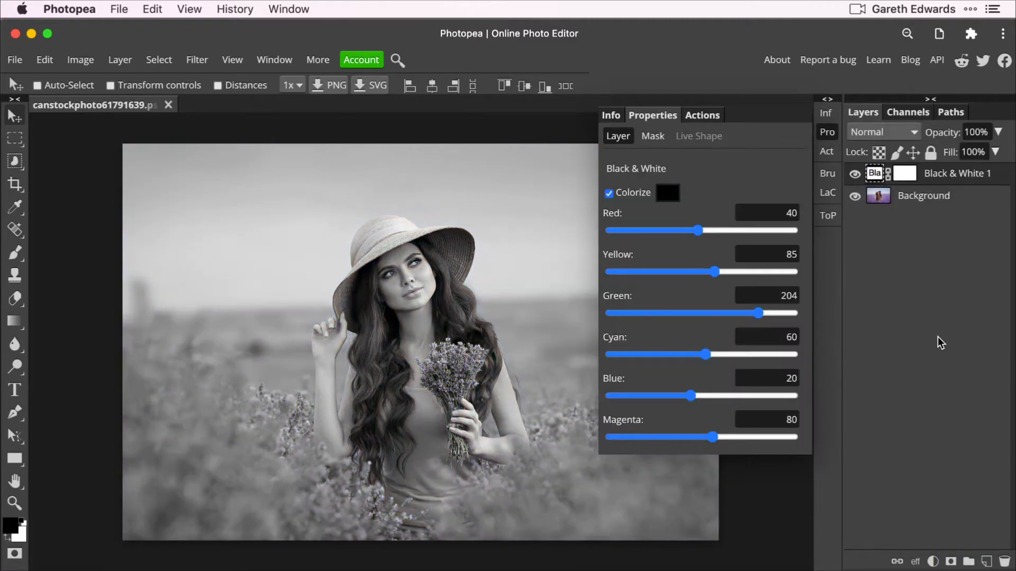
mouse_move(547, 197)
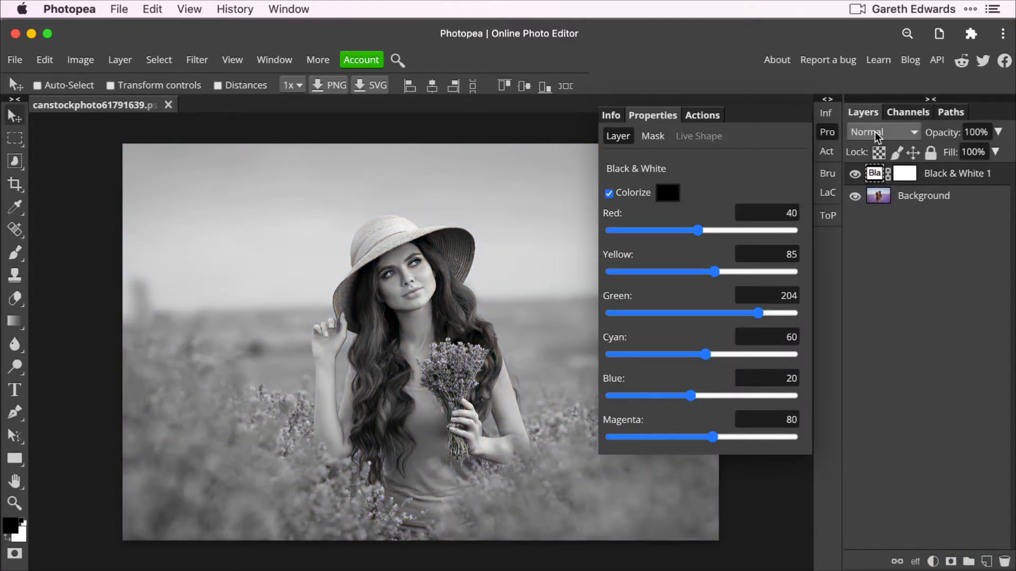
click(882, 131)
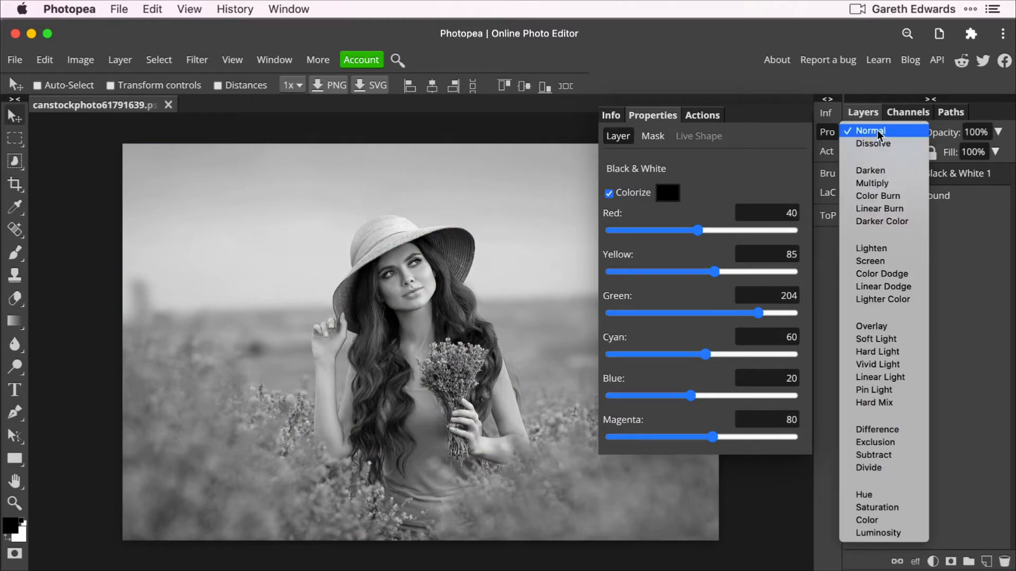
mouse_move(879, 170)
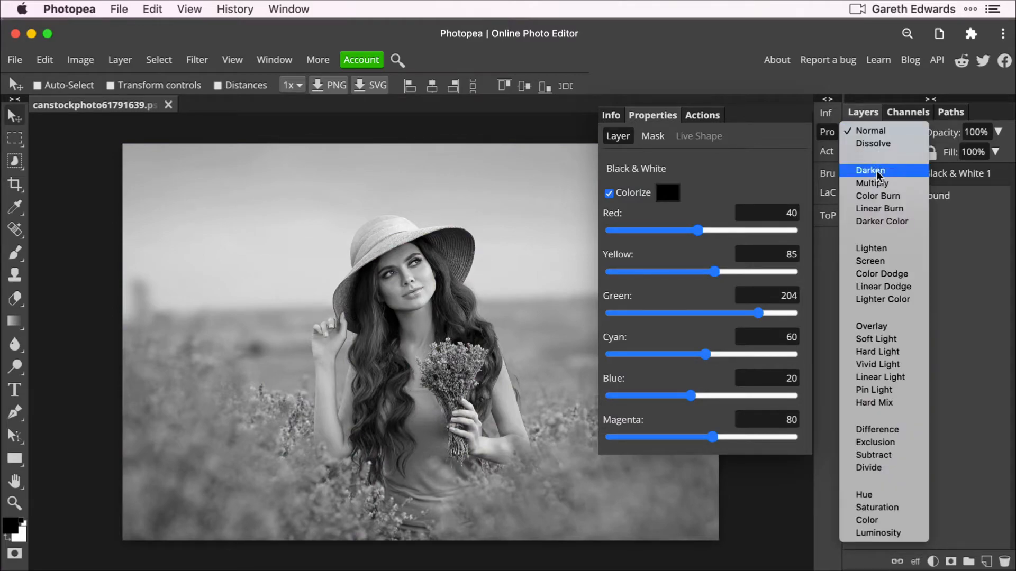
mouse_move(879, 532)
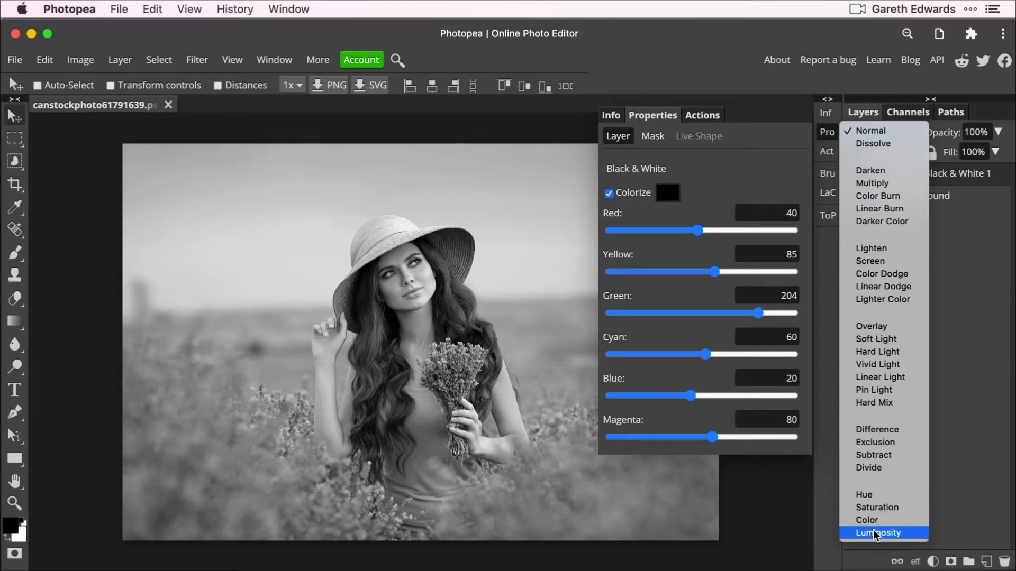
click(877, 532)
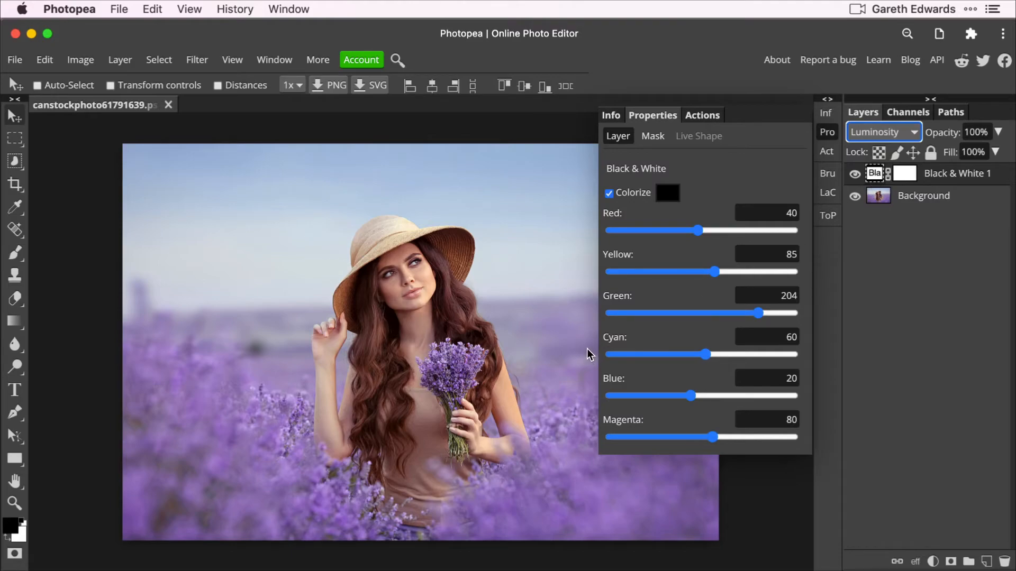
mouse_move(686, 252)
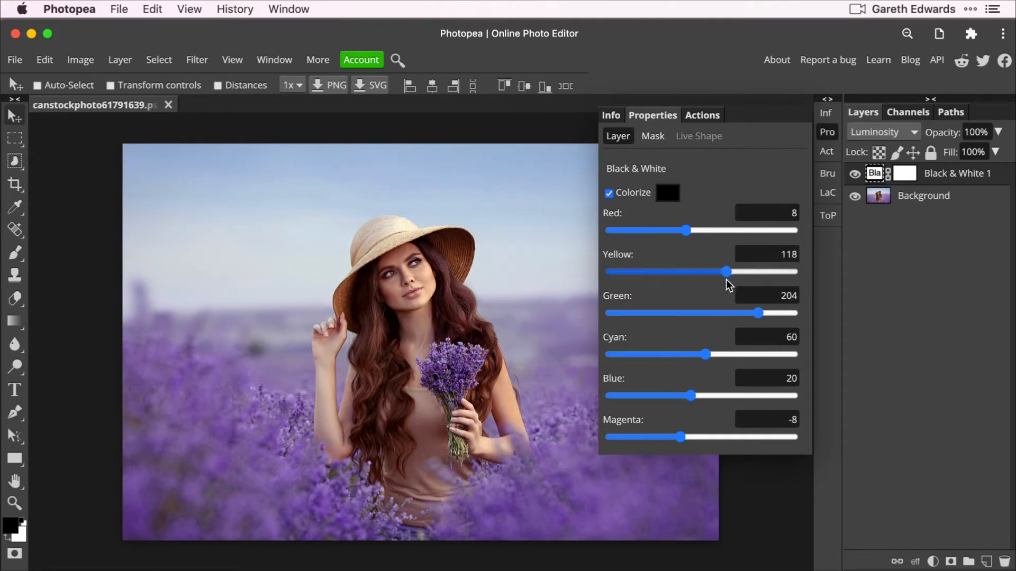
mouse_move(723, 339)
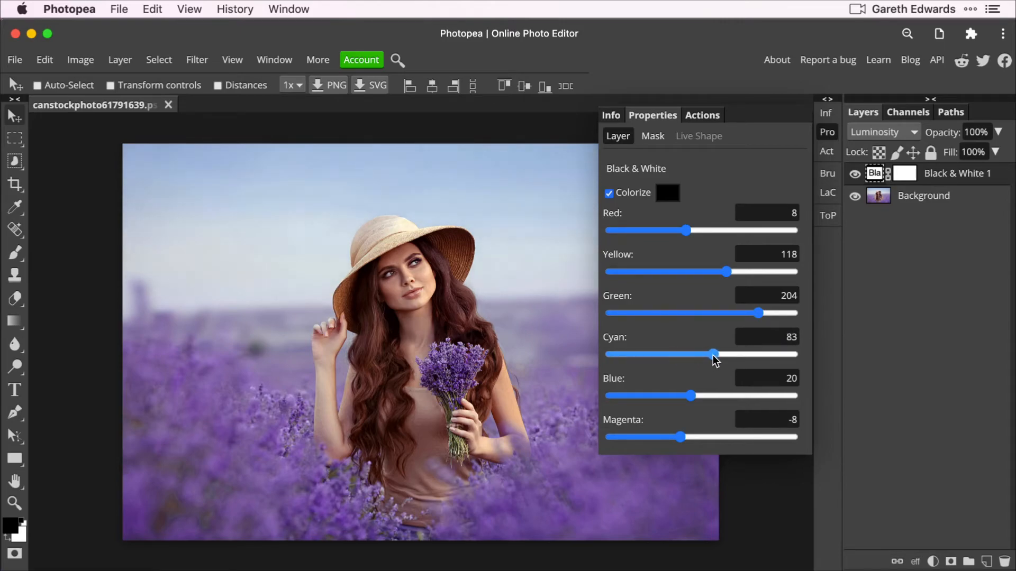
mouse_move(728, 331)
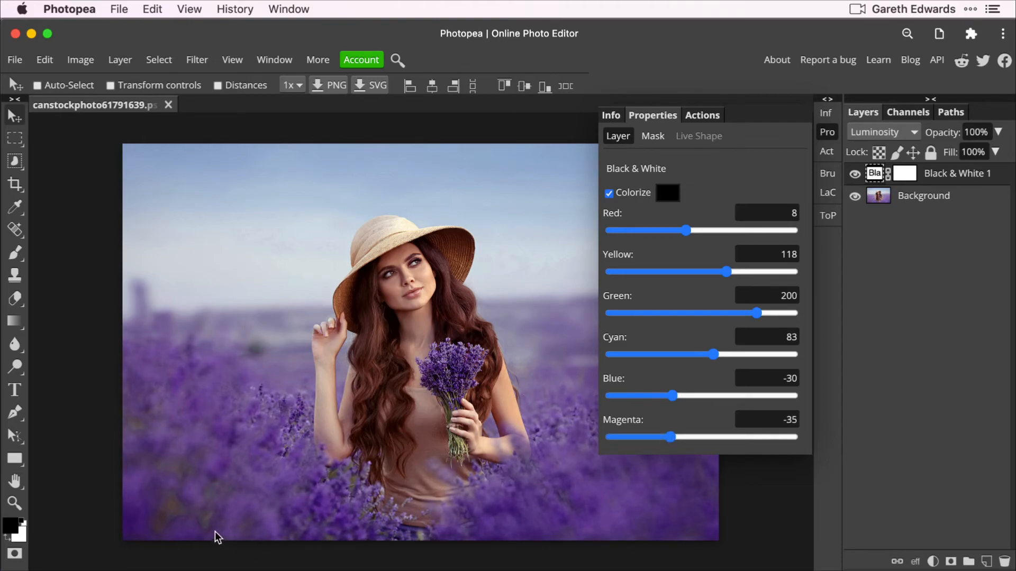
mouse_move(189, 533)
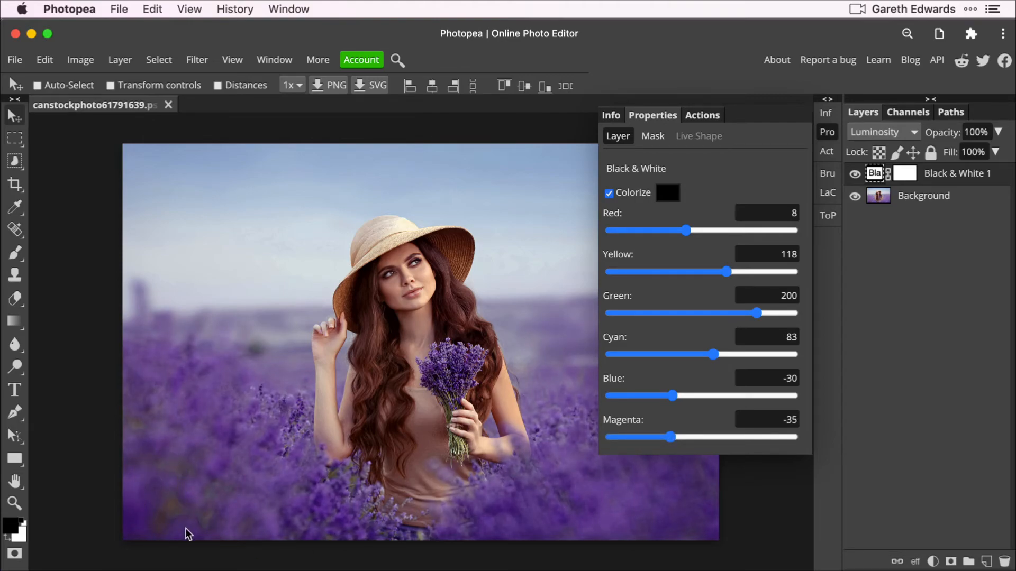
mouse_move(185, 515)
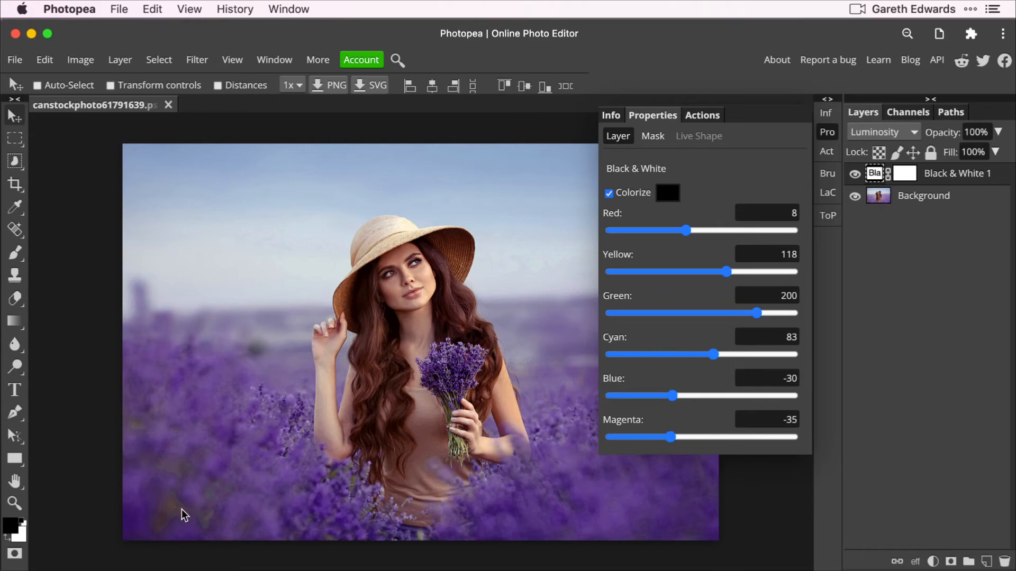
Add a new empty Layer 1 directly above the Background layer
click(855, 178)
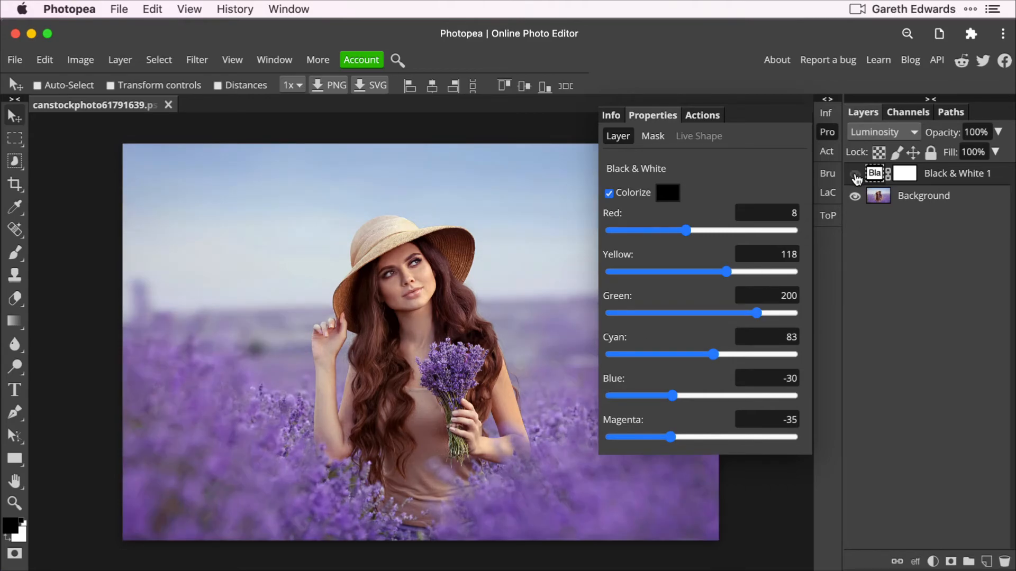
click(854, 173)
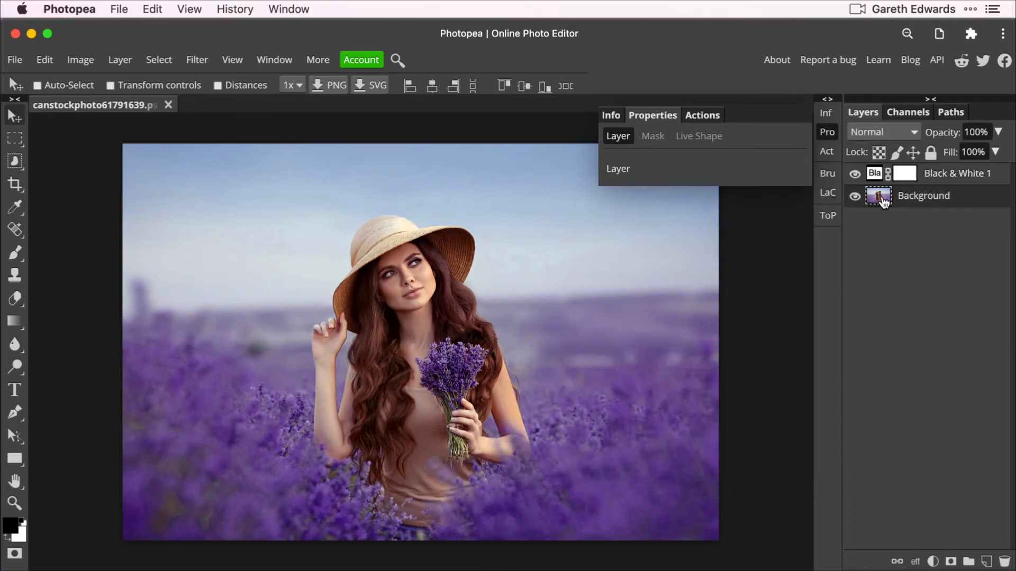
click(985, 560)
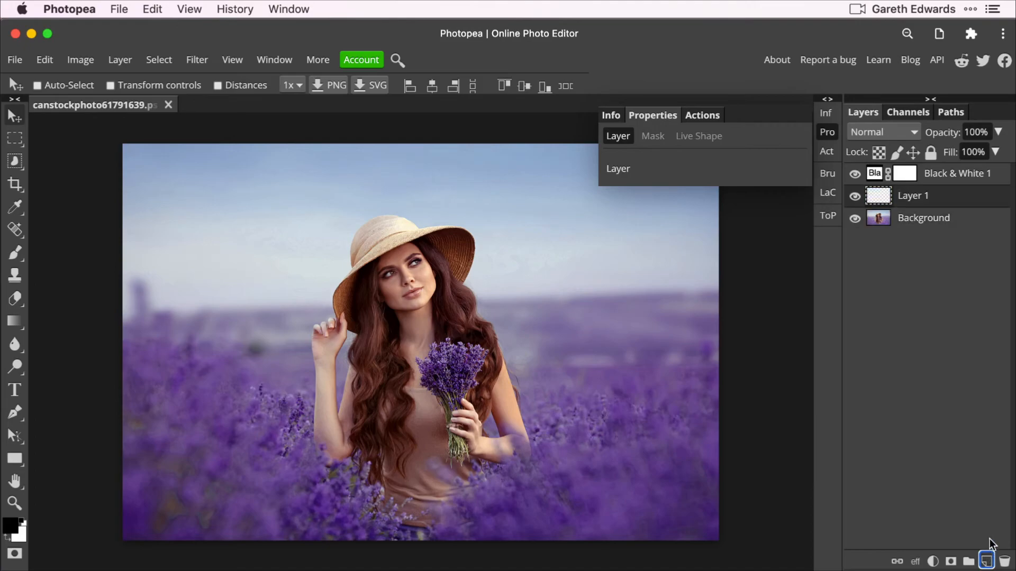
Ready a size-200, 1% hardness brush and blend Layer 1 as Color
click(14, 253)
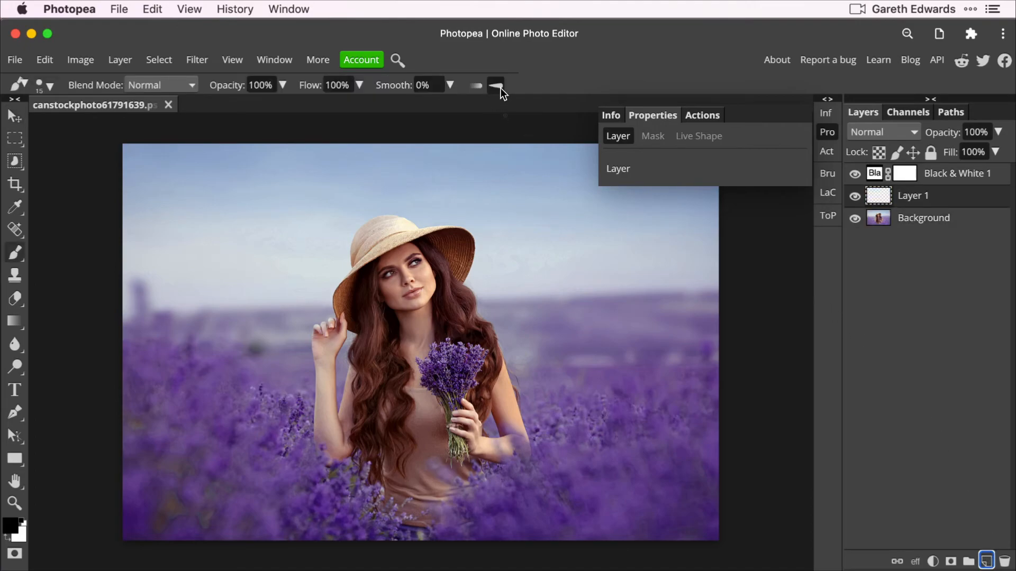
click(495, 85)
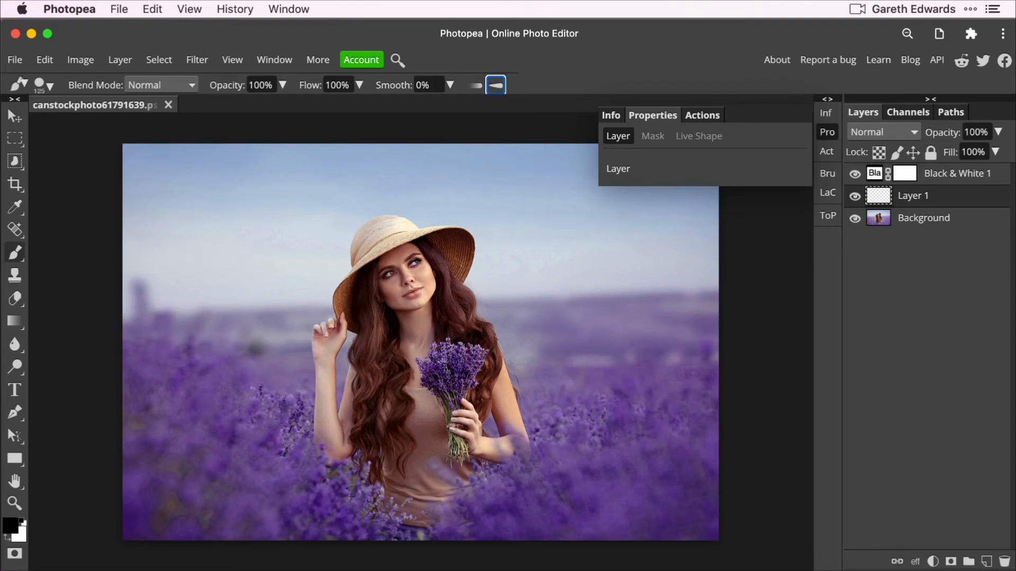
click(494, 85)
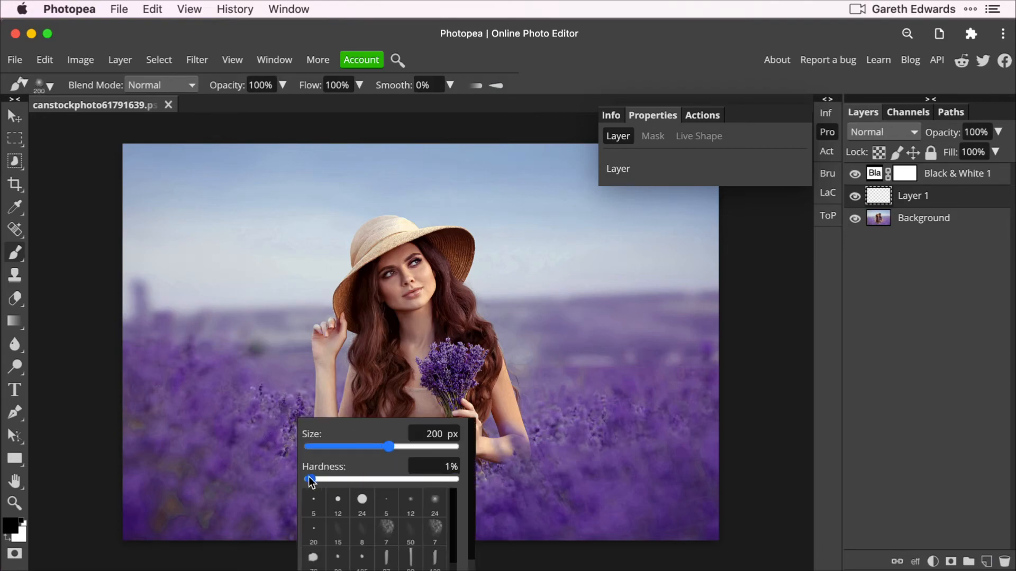
click(882, 131)
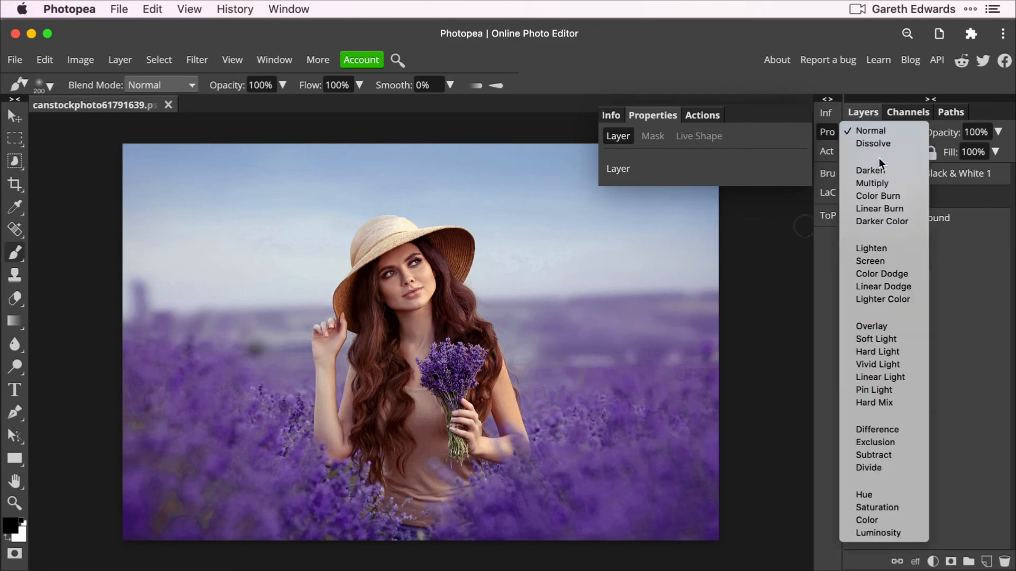
click(866, 520)
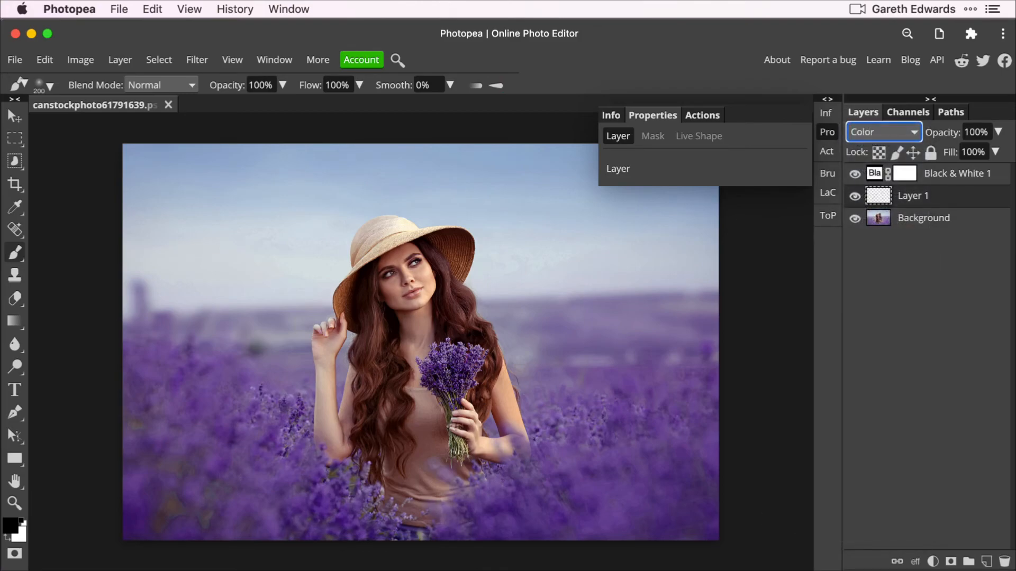